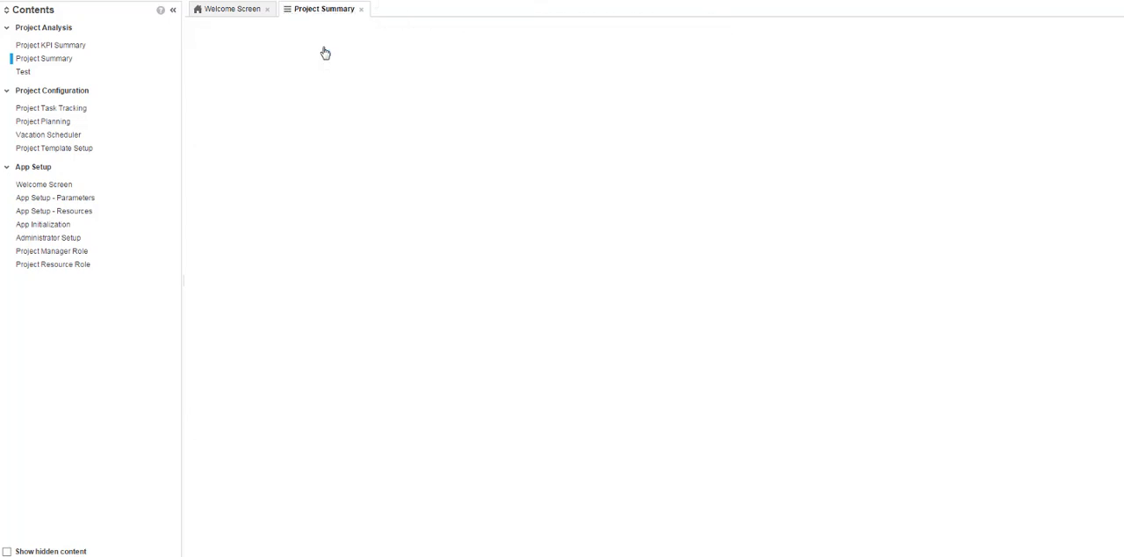
Switch to the Project Summary dashboard tab and let its grids and timeline load
{"action": "left_click", "coordinate": [323, 8]}
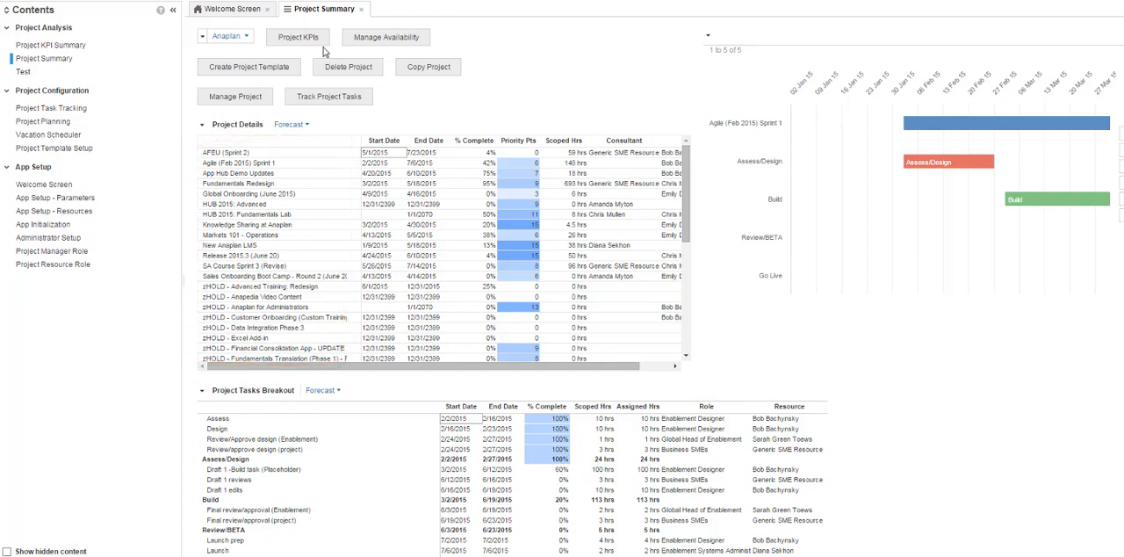
Use Remove Sort in the Project Details grid's Sort Rows dialog
{"action": "left_click", "coordinate": [205, 123]}
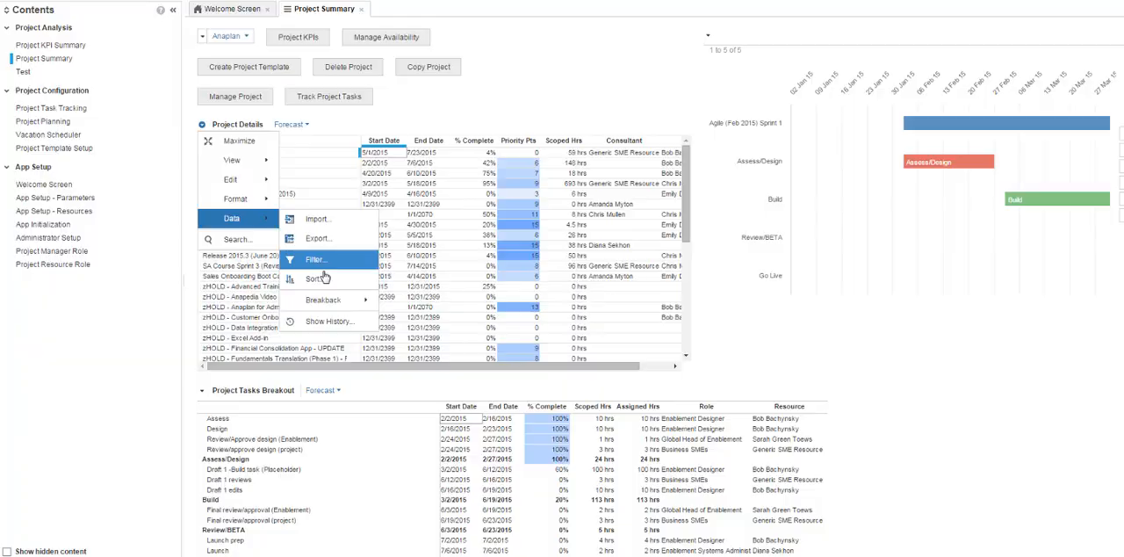
{"action": "left_click", "coordinate": [314, 279]}
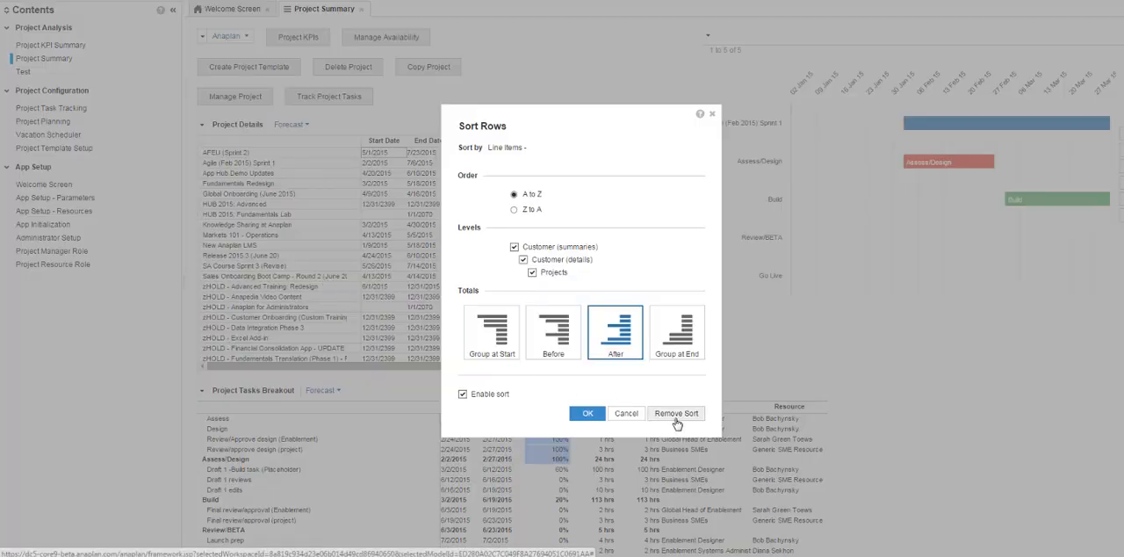
{"action": "left_click", "coordinate": [676, 413]}
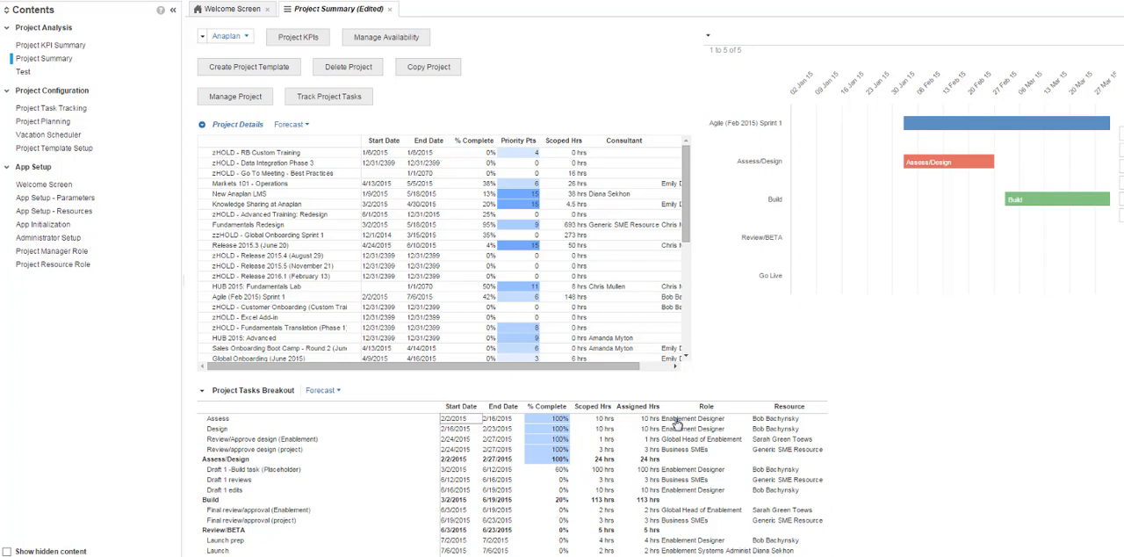
Select the Priority Pts column and reopen the Project Details grid's Data menu
{"action": "left_click", "coordinate": [339, 9]}
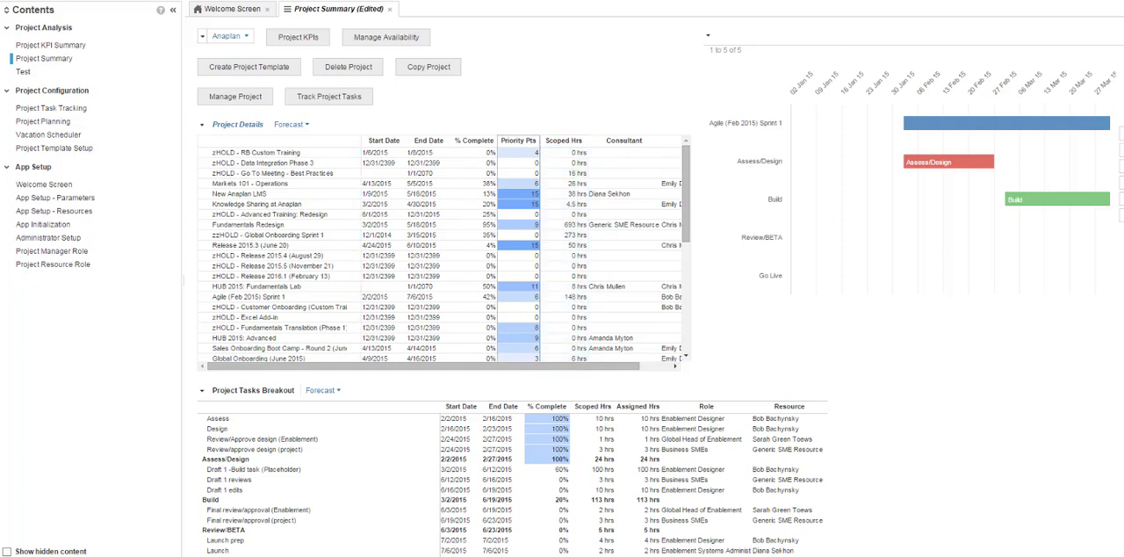
{"action": "mouse_move", "coordinate": [993, 231]}
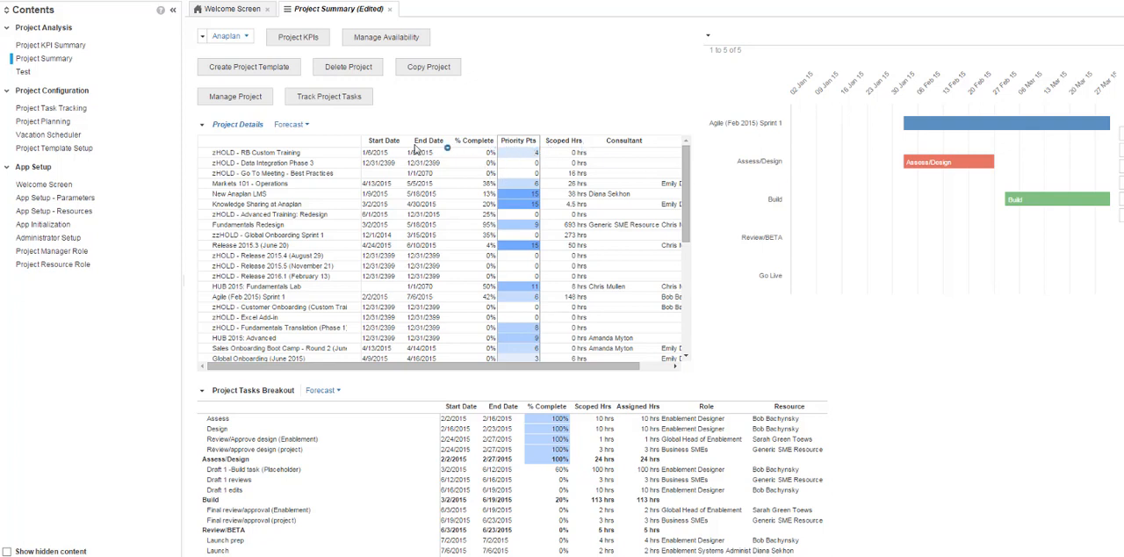
{"action": "left_click", "coordinate": [203, 123]}
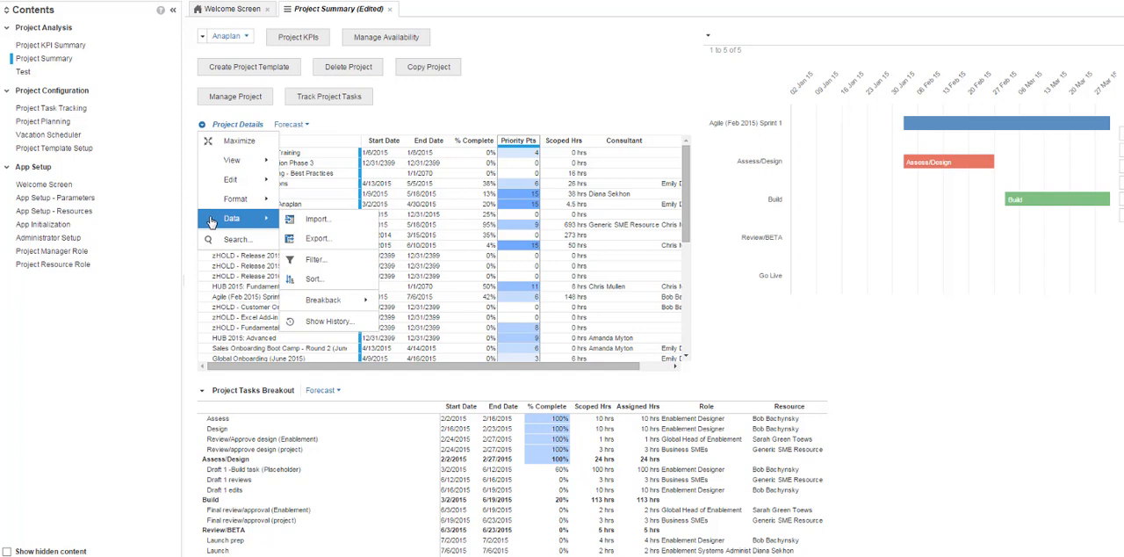
Sort Line Items - Priority Pts Highest to Lowest in the Sort dialog
{"action": "left_click", "coordinate": [314, 279]}
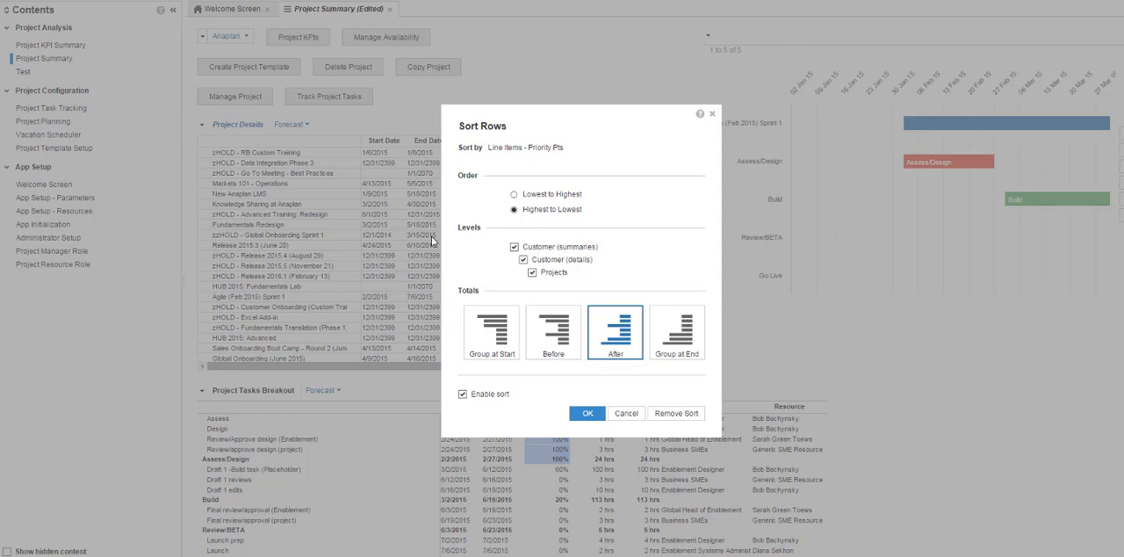
{"action": "left_click", "coordinate": [587, 413]}
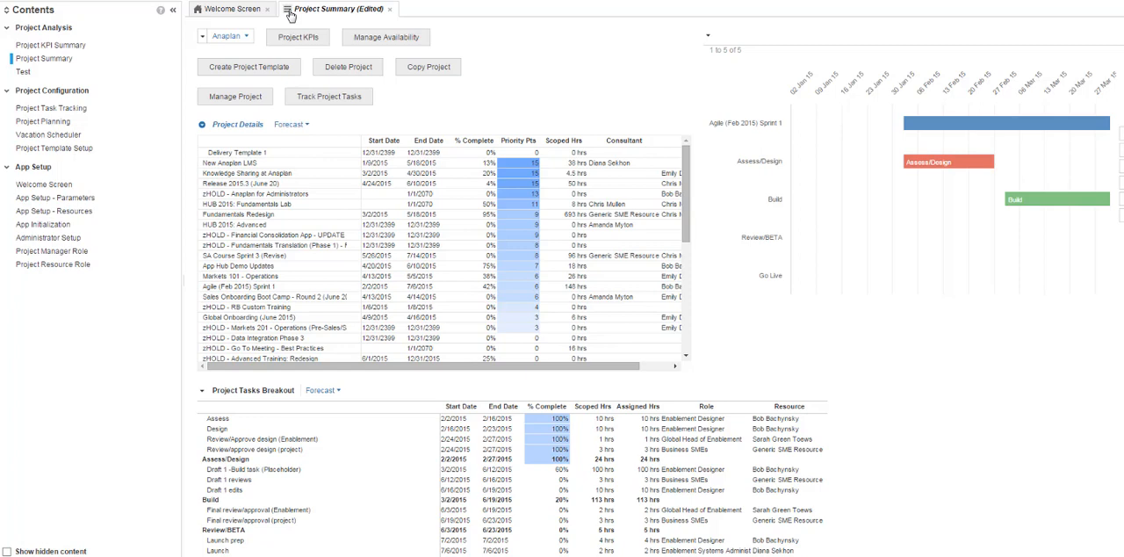
Reset the edited Project Summary dashboard from its tab menu
{"action": "left_click", "coordinate": [285, 13]}
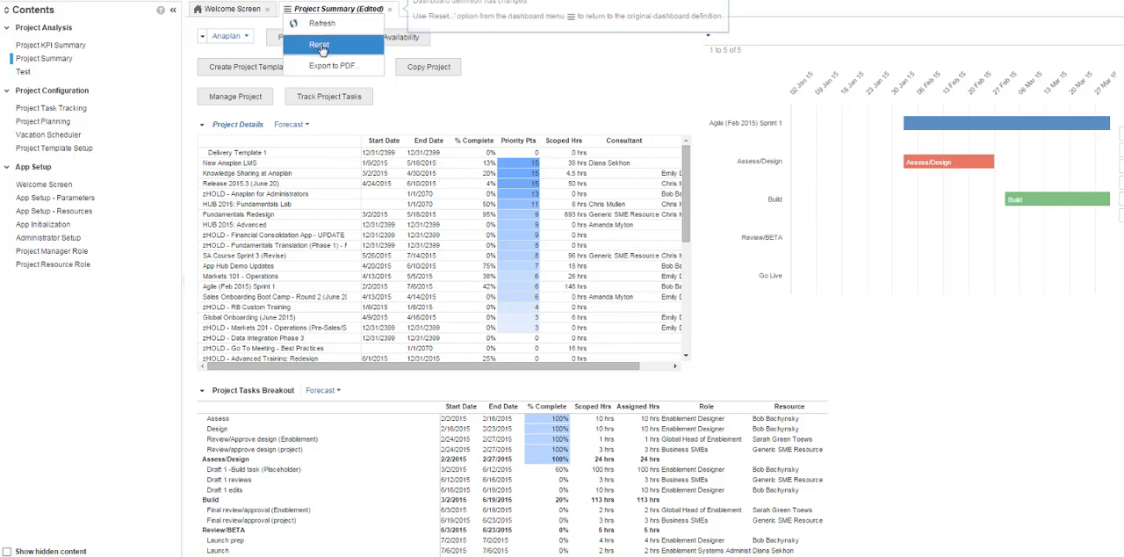
{"action": "left_click", "coordinate": [321, 43]}
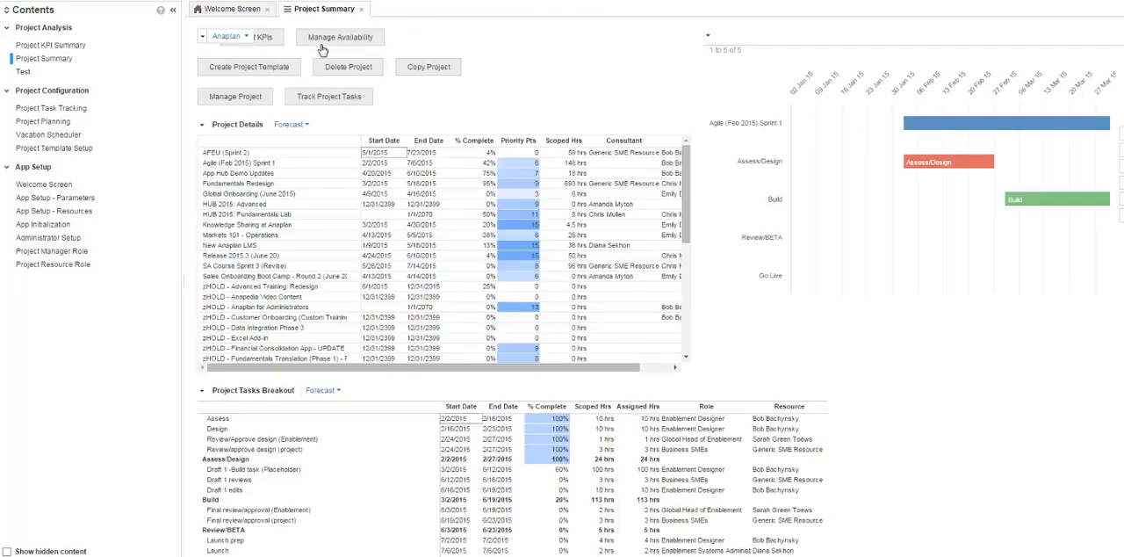